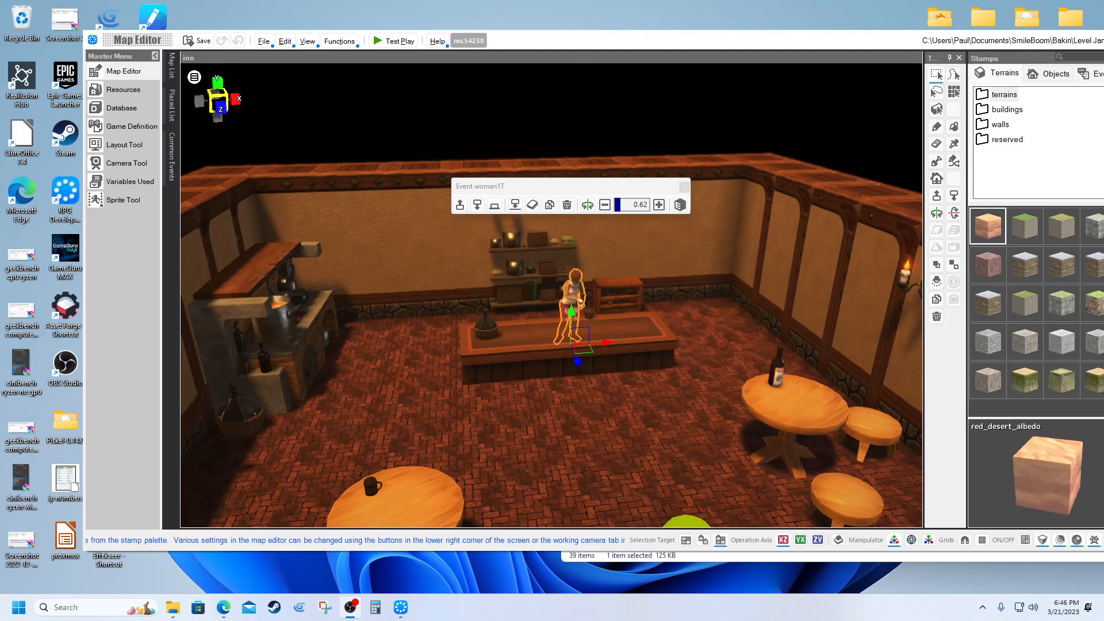
{"action": "mouse_move", "coordinate": [647, 230]}
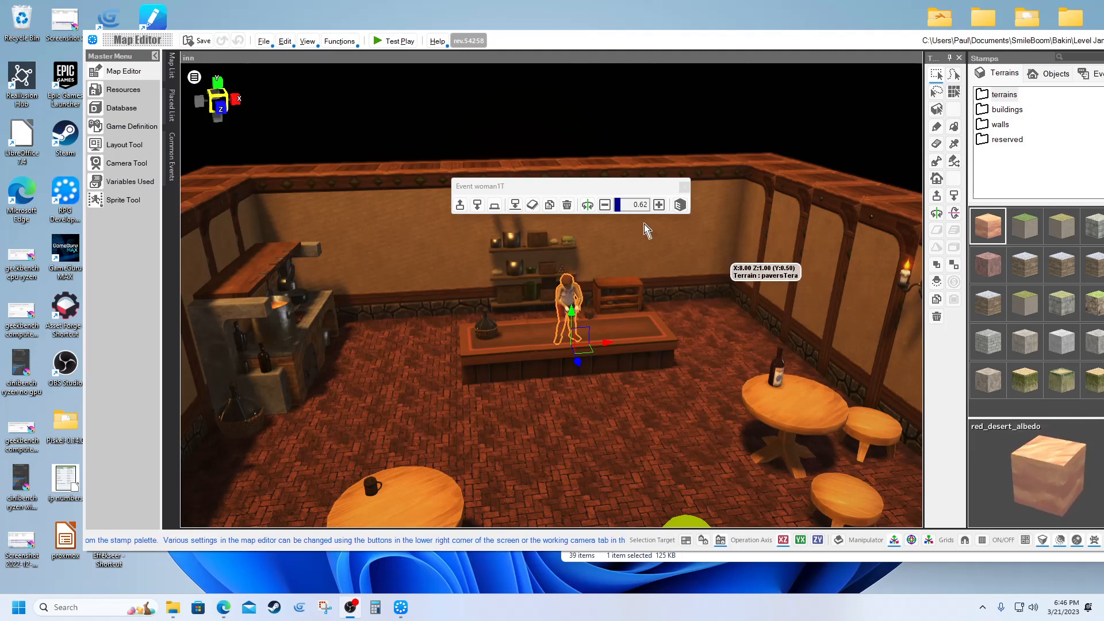
Launch a test play of the inn map from the Map Editor
{"action": "left_click", "coordinate": [398, 41]}
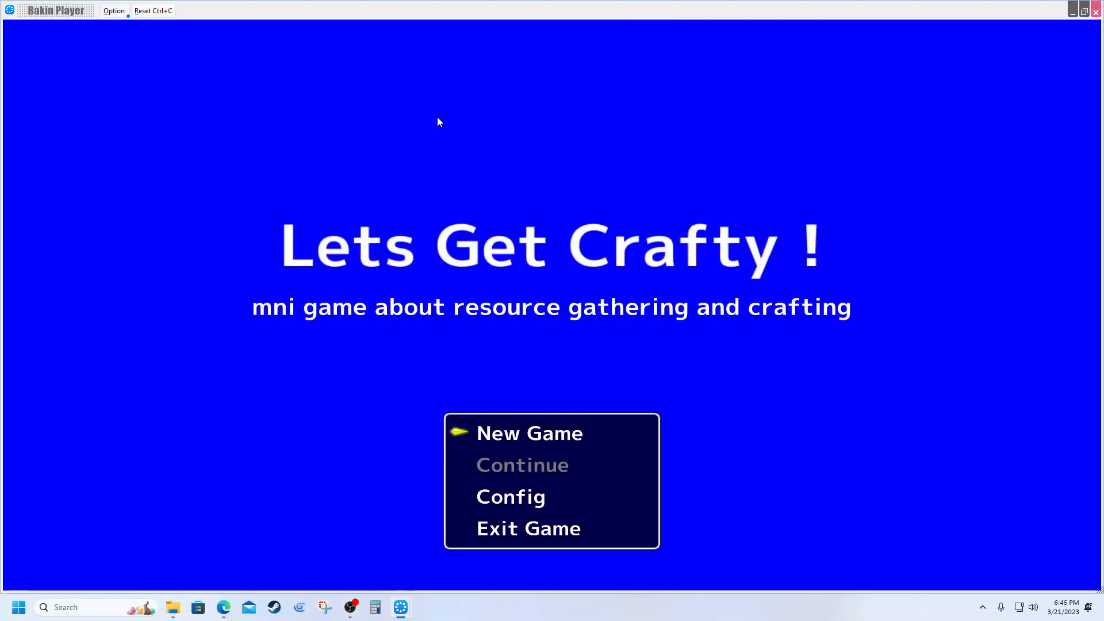
Choose New Game on the Lets Get Crafty title menu
{"action": "left_click", "coordinate": [529, 433]}
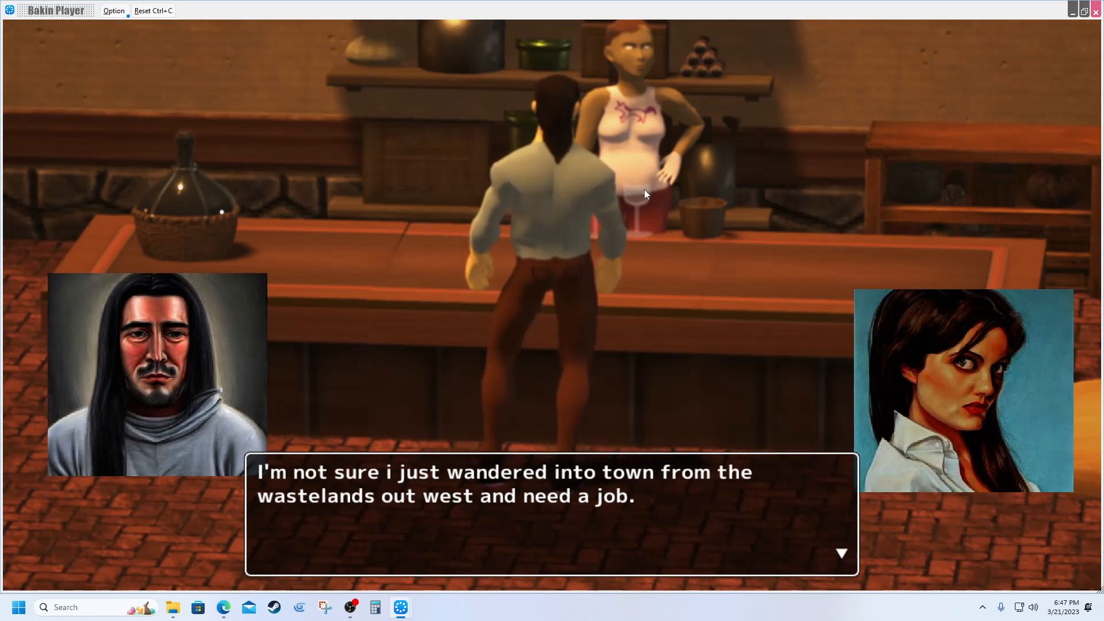
{"action": "mouse_move", "coordinate": [650, 188]}
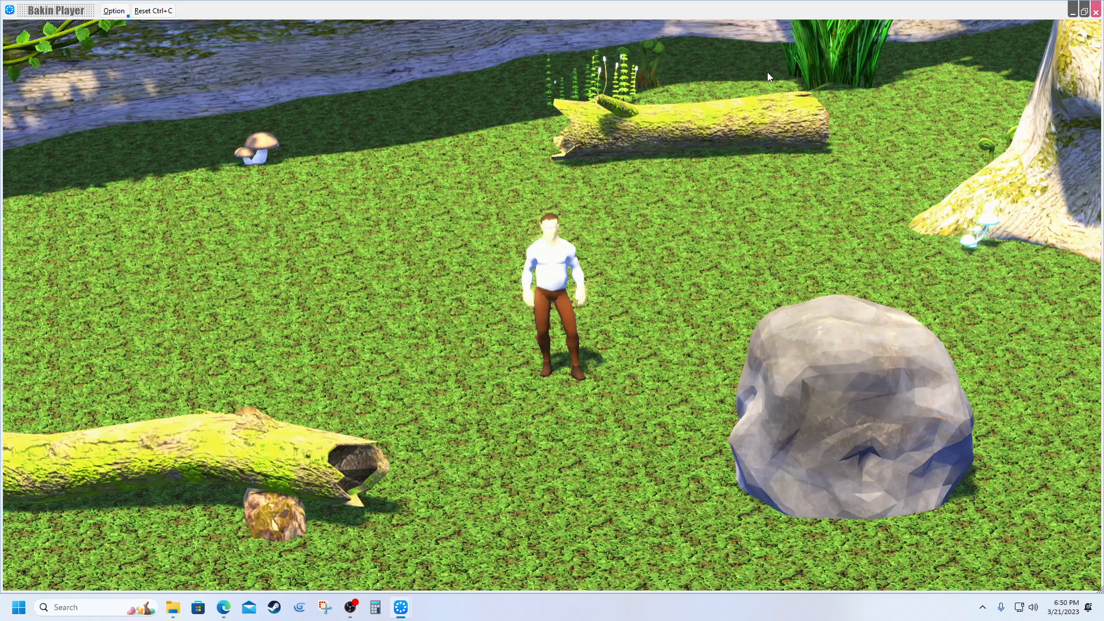
{"action": "mouse_move", "coordinate": [810, 100]}
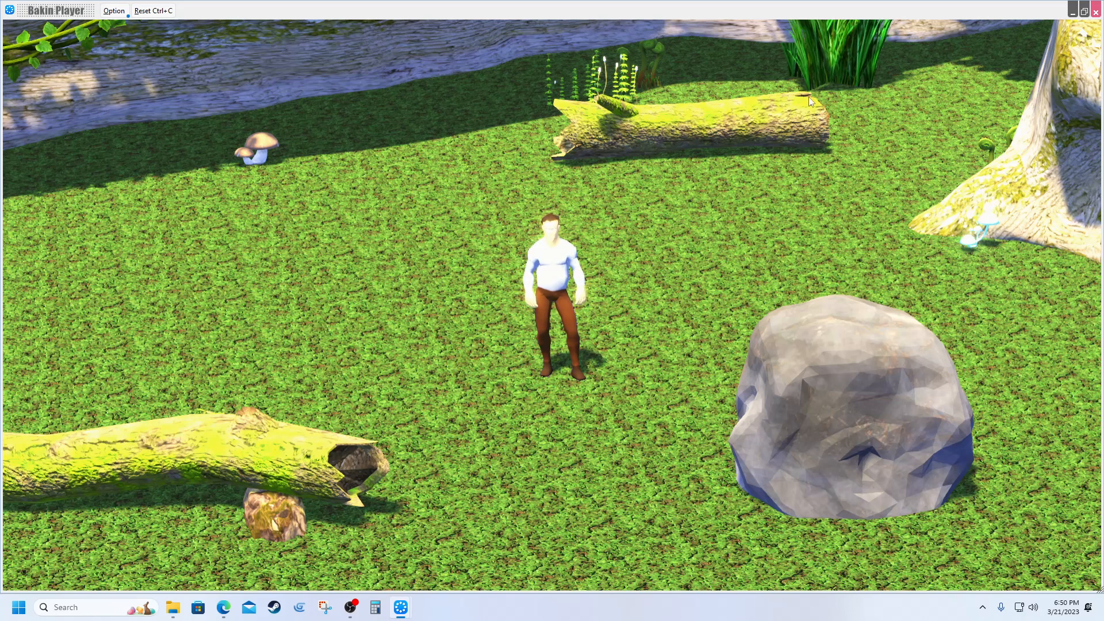